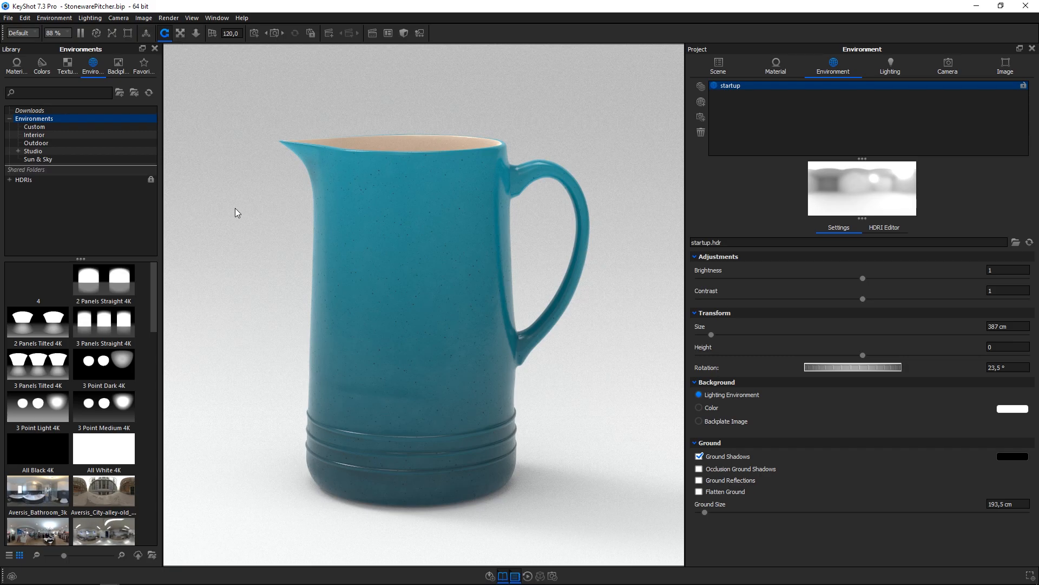
mouse_move(119, 92)
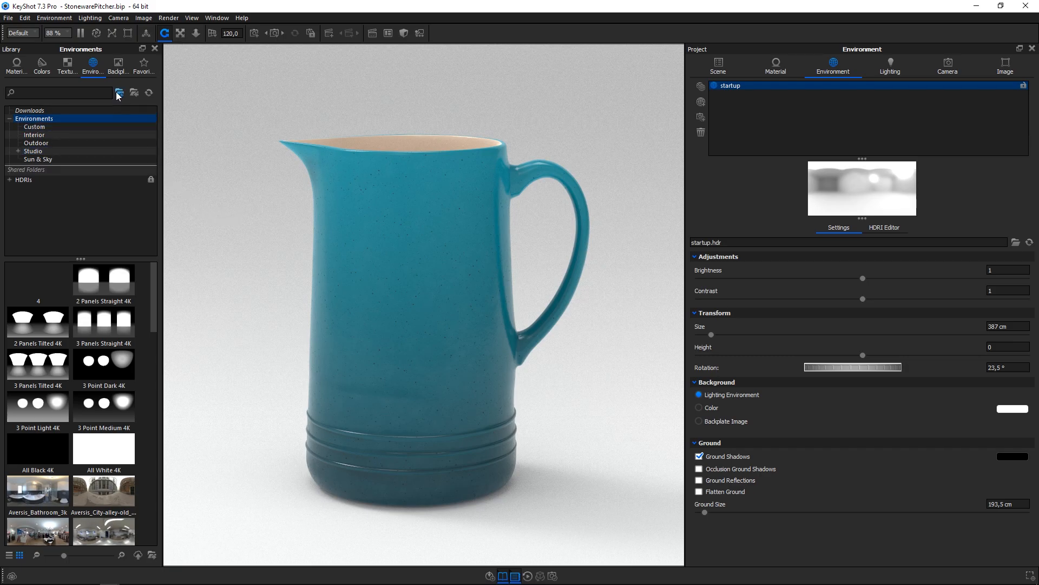
Create a new Environments library folder named HDZ.
click(118, 93)
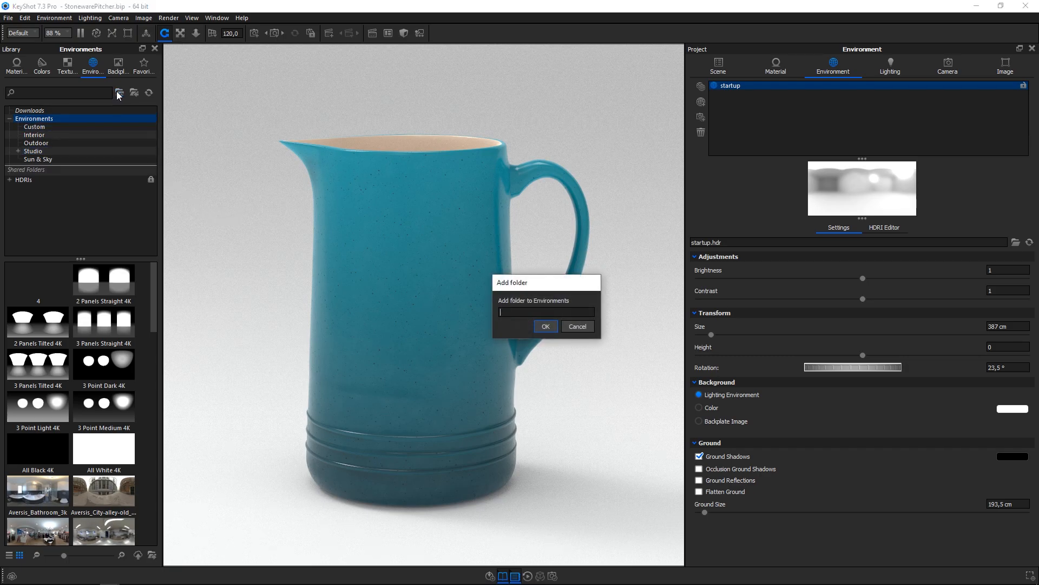
text(HDZ)
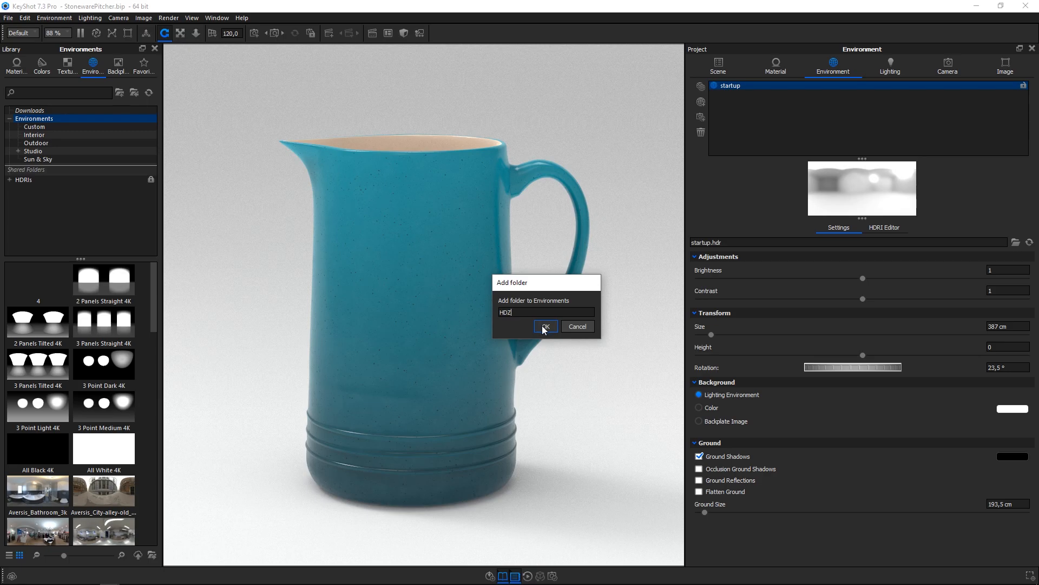
click(544, 326)
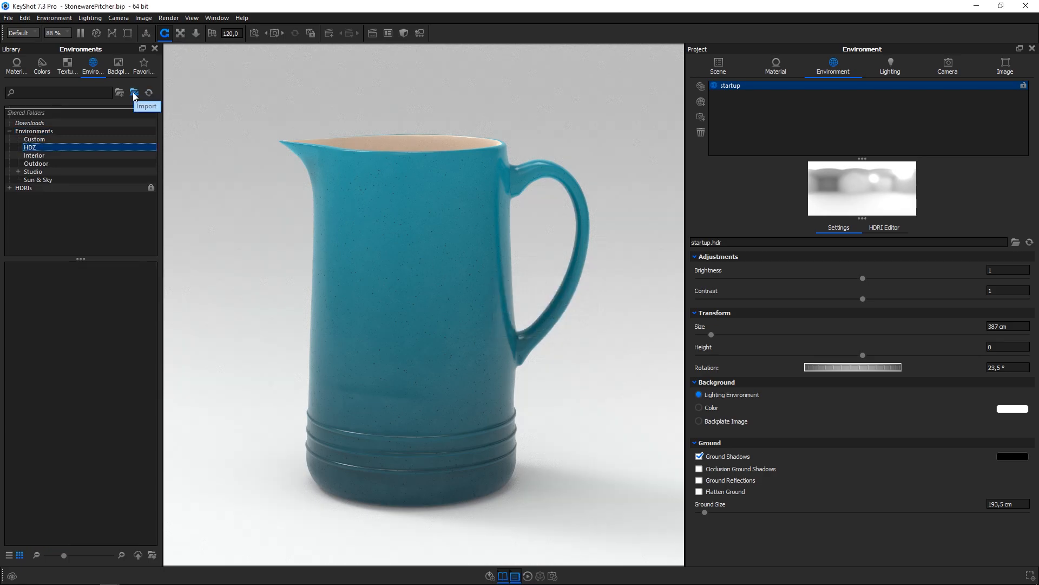
Import the HDZ_KS6.hdz environment file into the HDZ library folder.
click(134, 92)
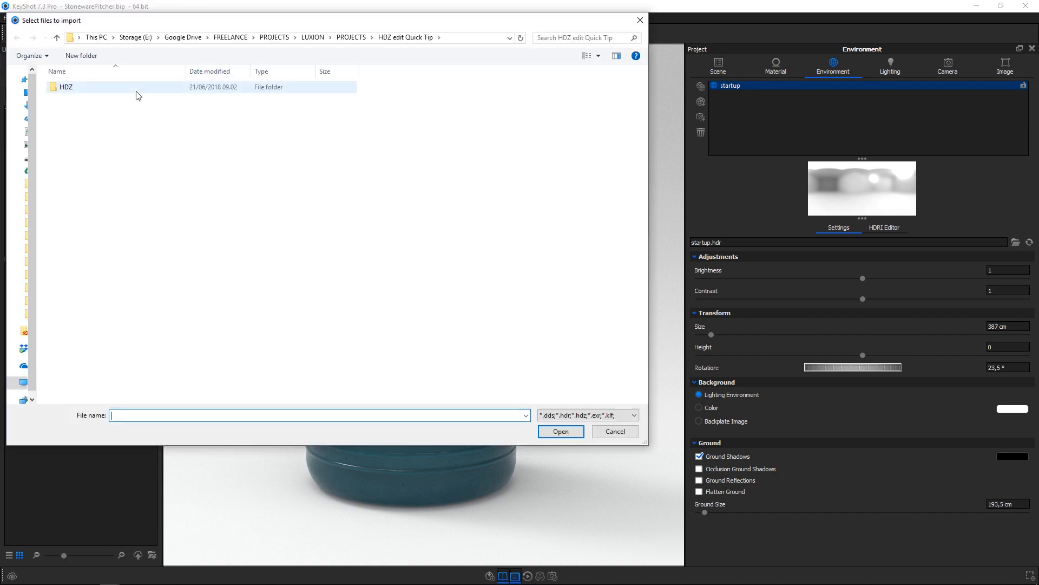
double_click(66, 86)
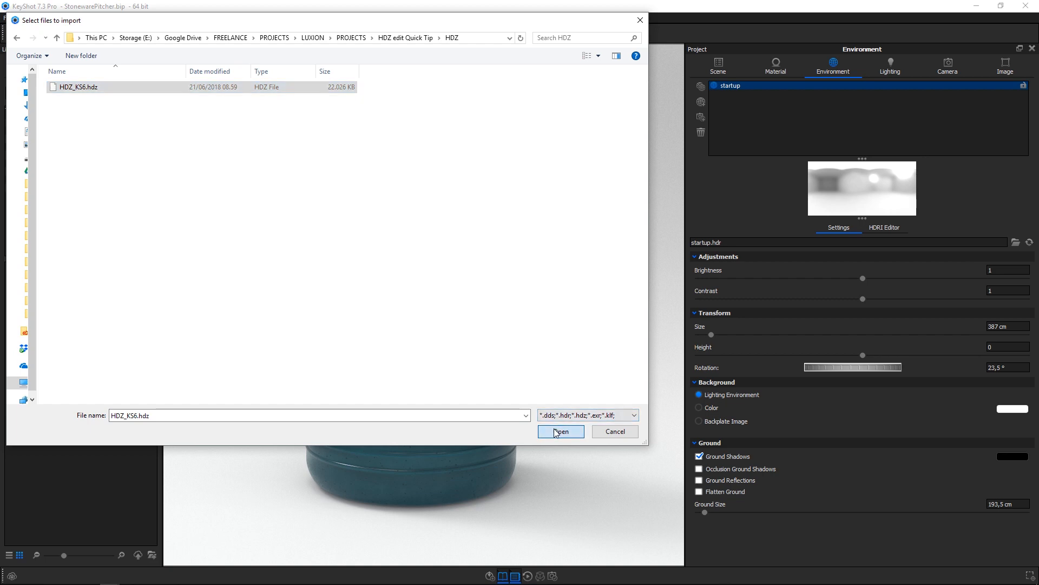
click(560, 432)
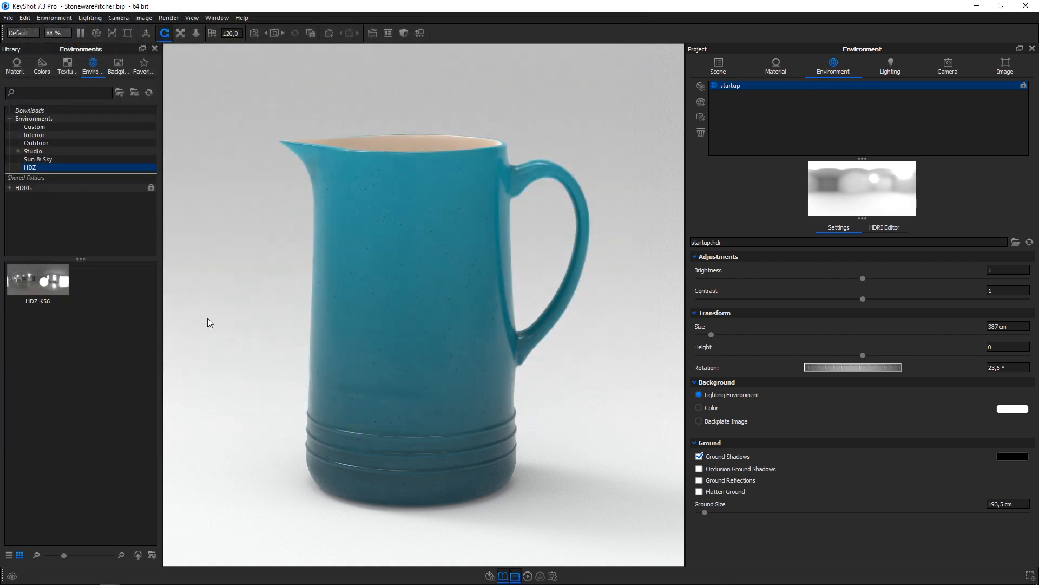
Apply the HDZ_KS6 environment to the pitcher scene and view it in the HDRI Editor.
click(37, 278)
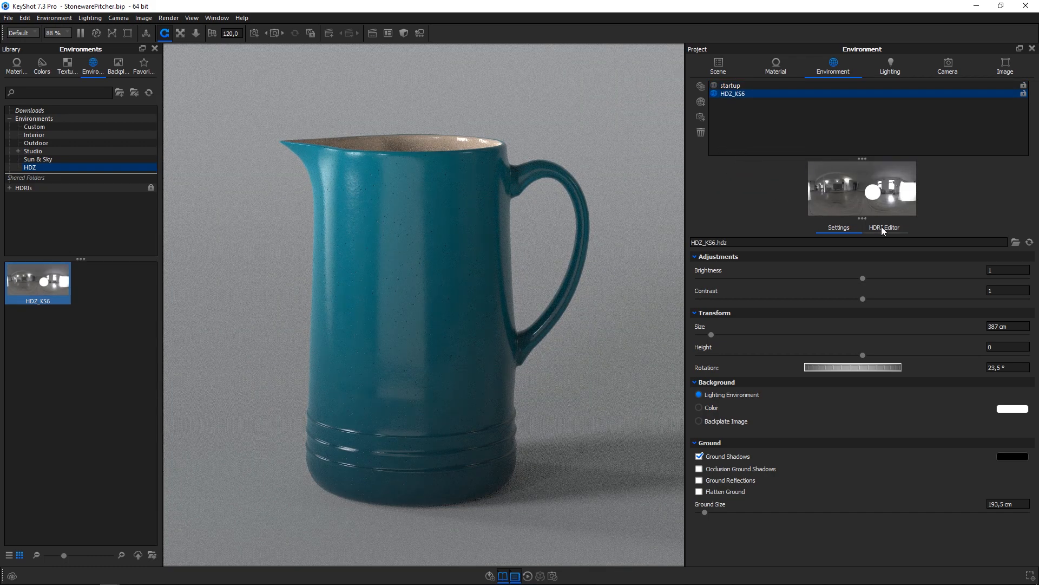
click(885, 227)
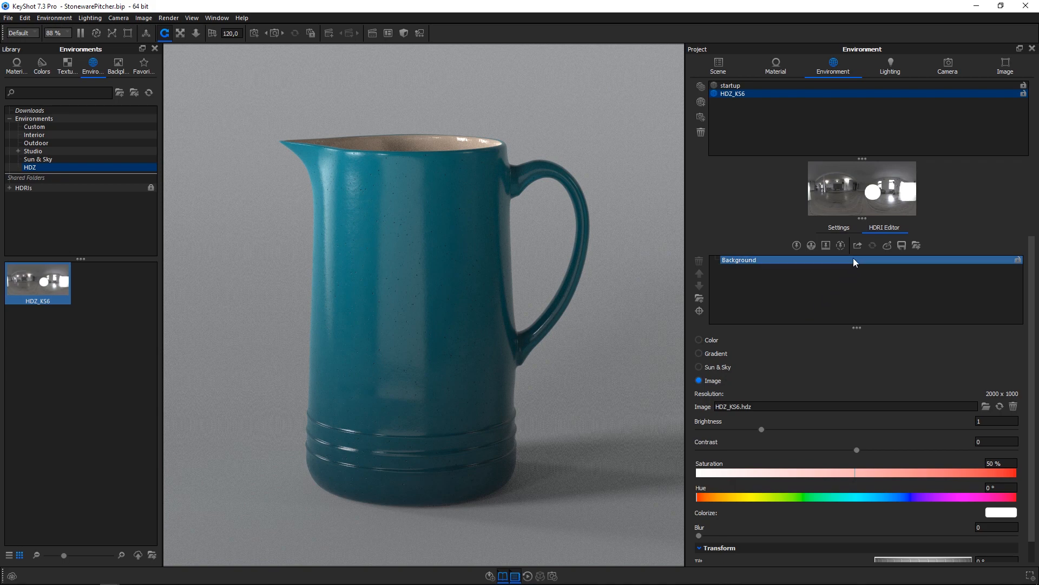
mouse_move(857, 245)
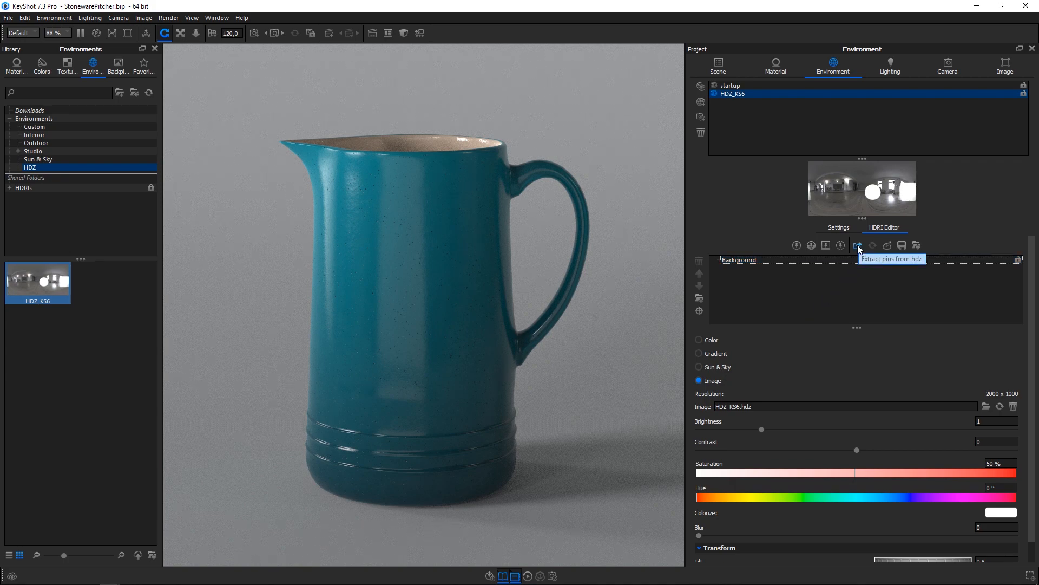
Begin extracting pins from the HDZ_KS6 environment, prompting for a save folder.
click(857, 246)
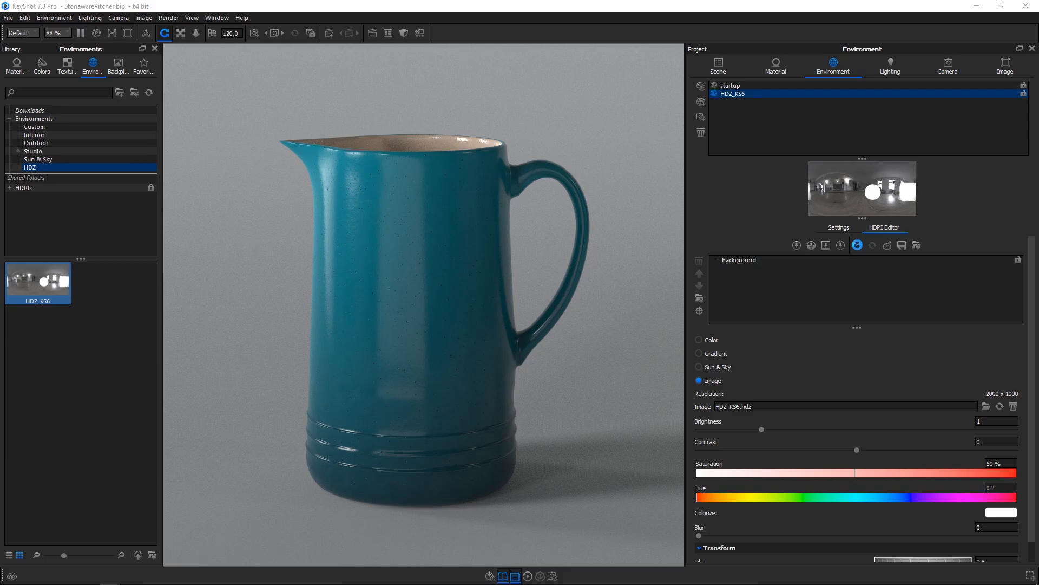
click(857, 246)
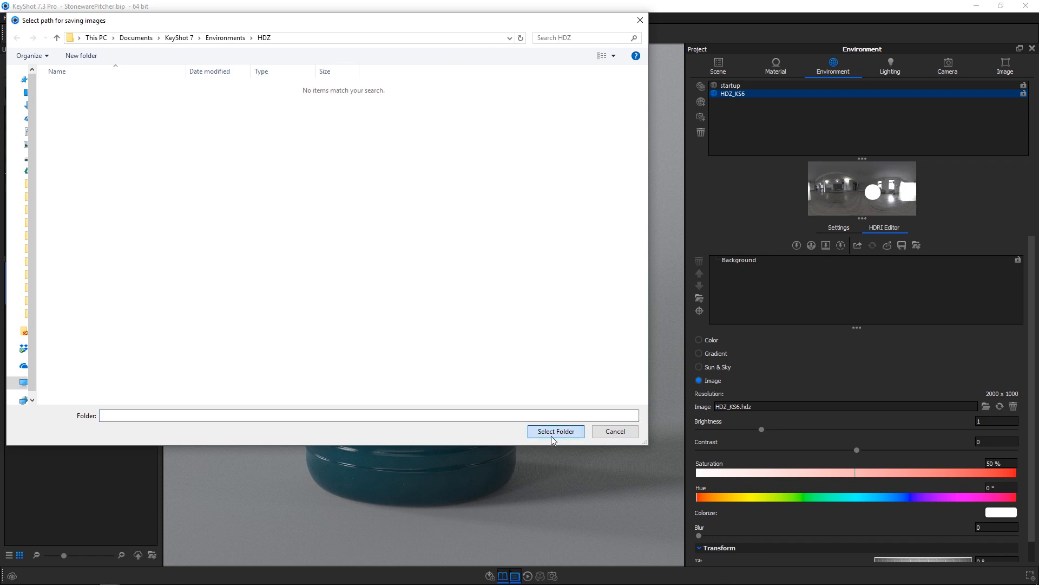
Save the extracted pin images to the HDZ folder and review the Circular and Soft box image pins.
click(554, 432)
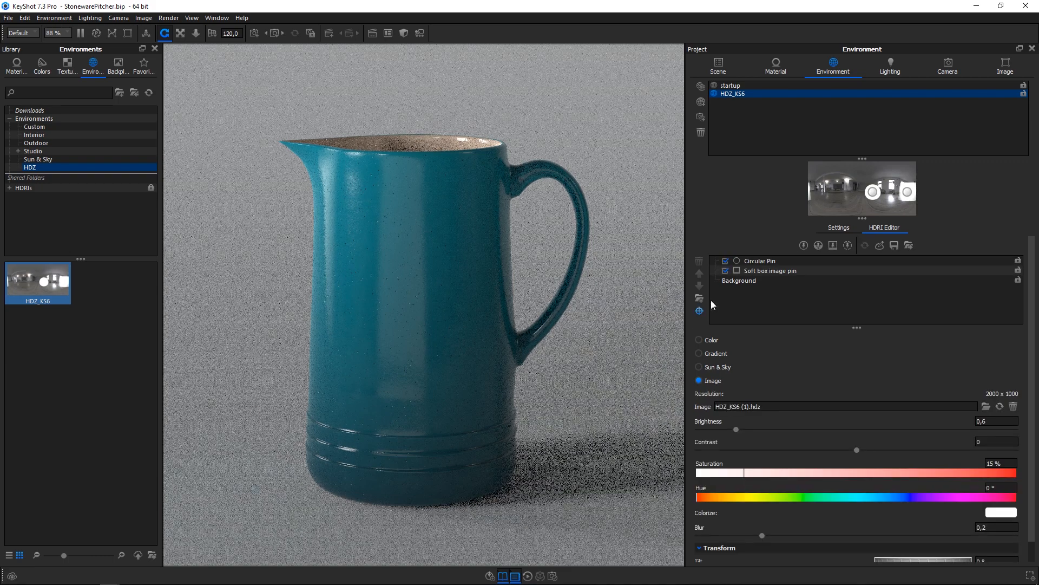
click(770, 271)
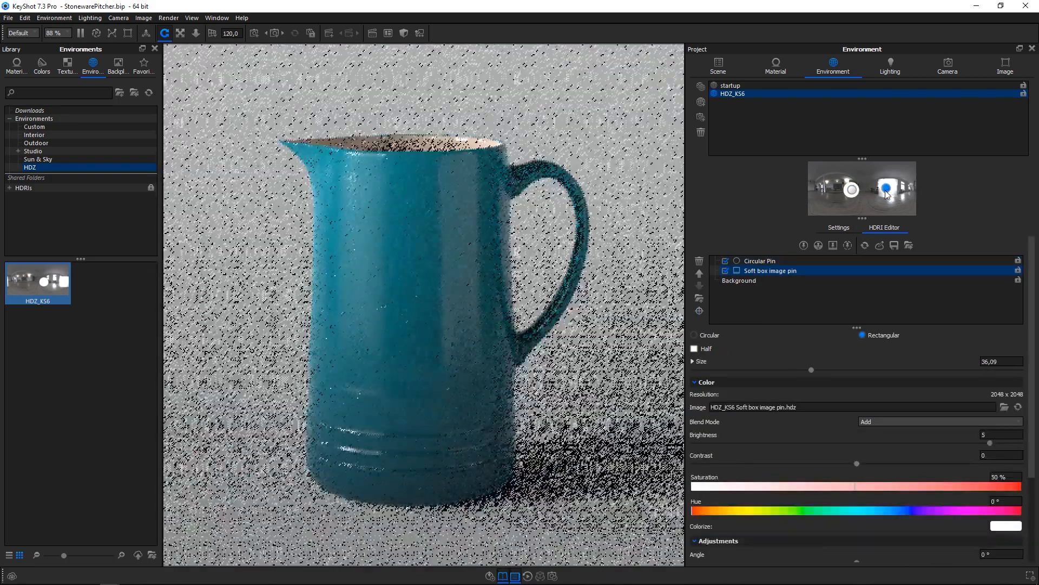
click(760, 261)
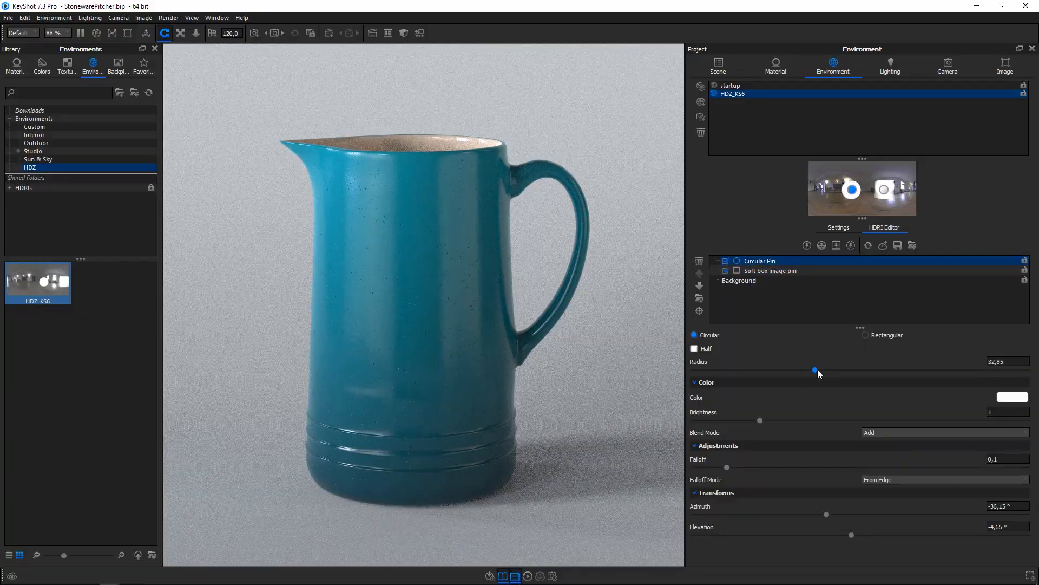
click(768, 271)
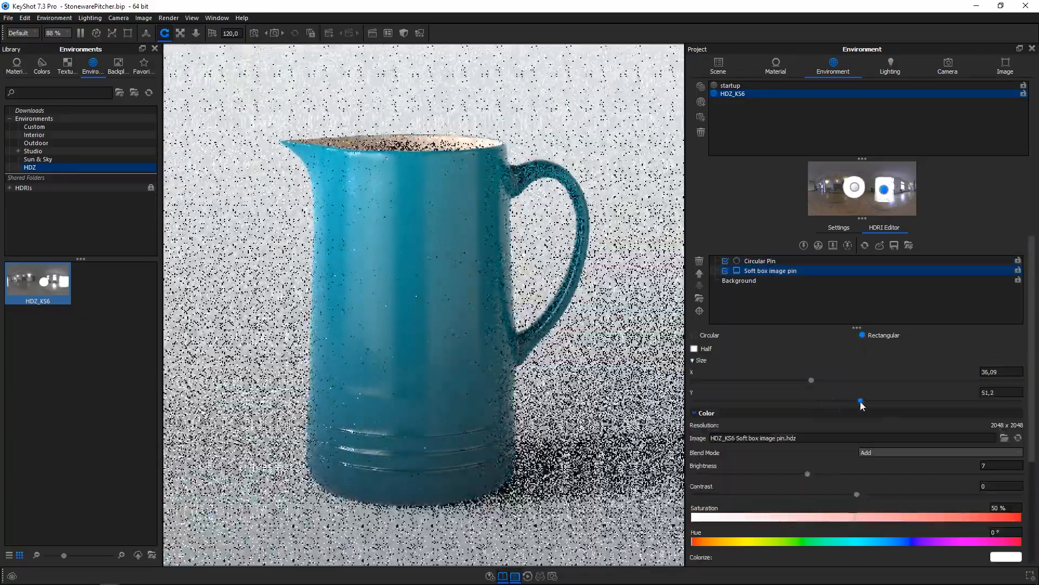